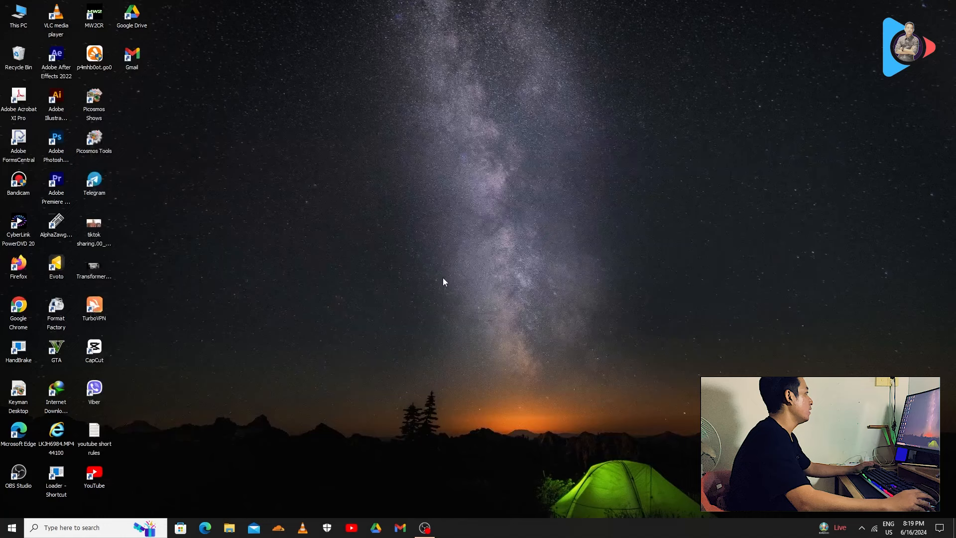
mouse_move(396, 210)
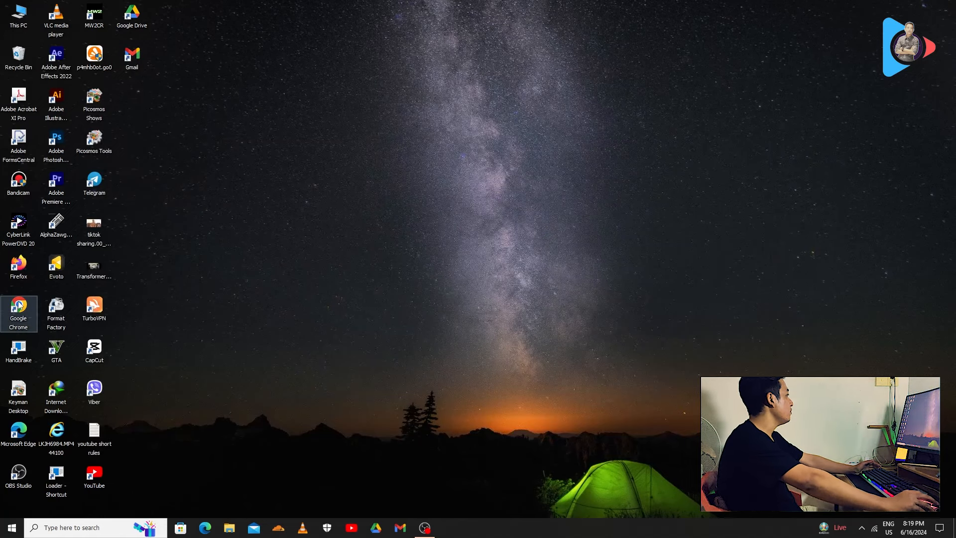
Step: Launch Chrome and load myantype.com/lessons/advanced from the 'myantp' address-bar suggestion
double_click(18, 309)
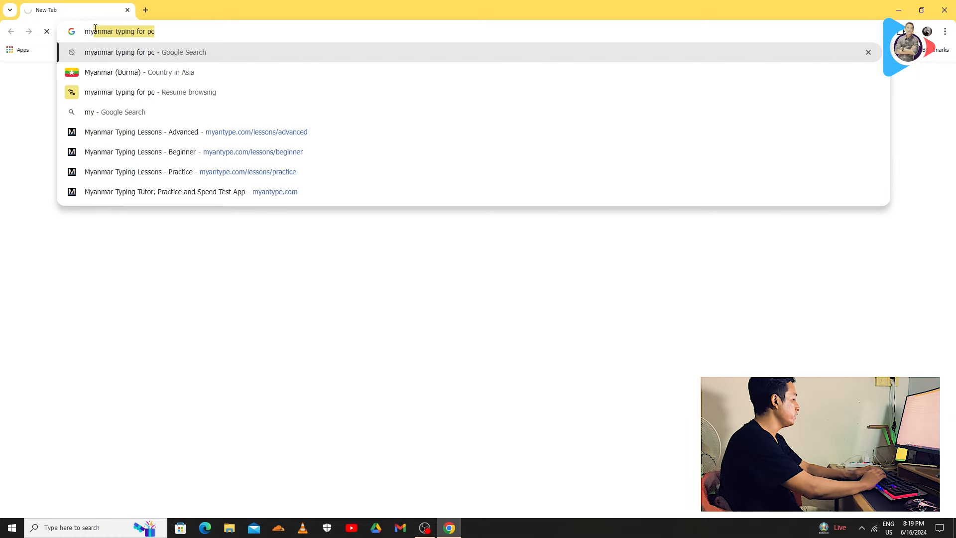
type("myantp")
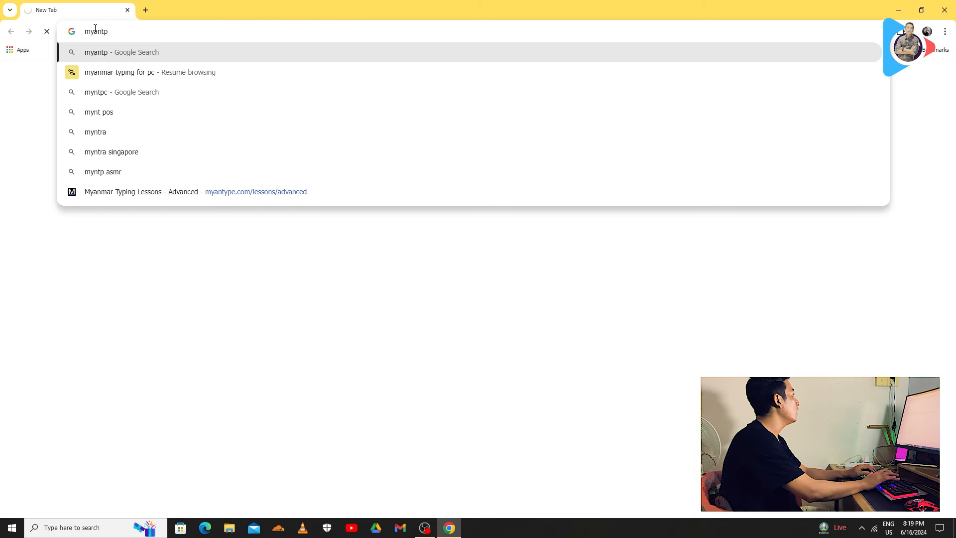
key("Backspace")
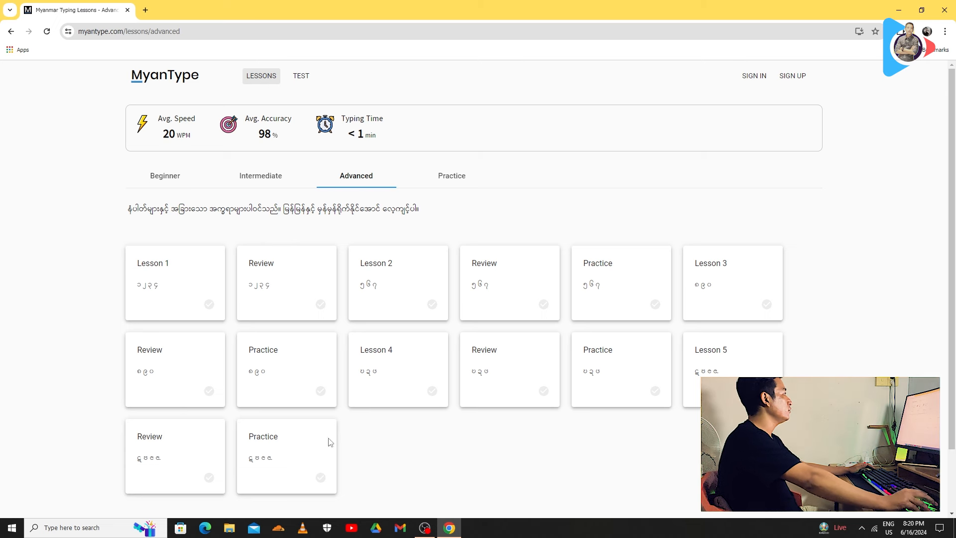
mouse_move(753, 76)
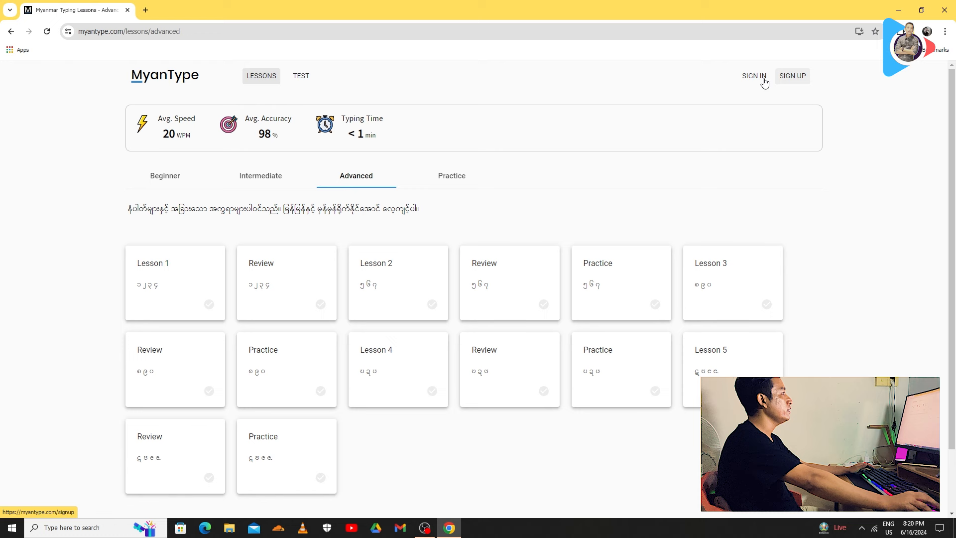
mouse_move(801, 77)
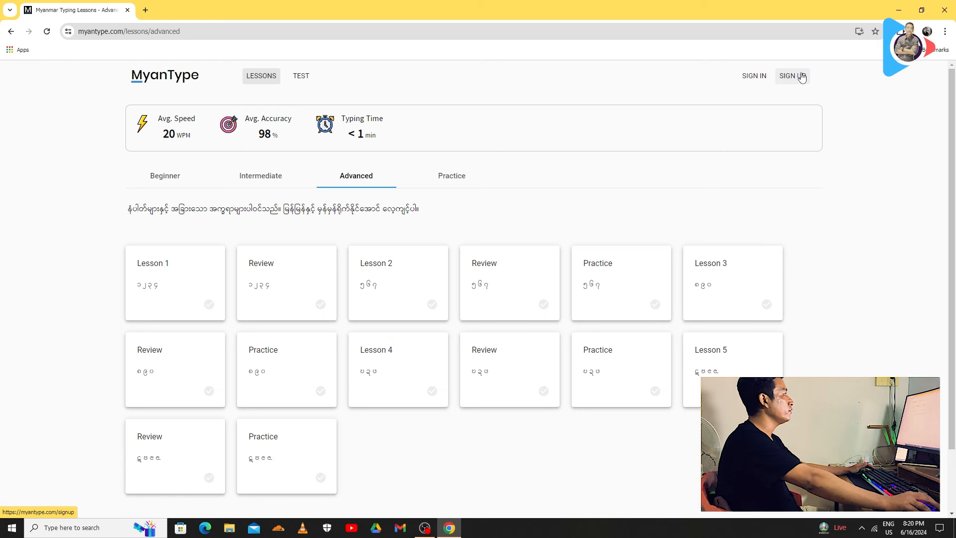
mouse_move(355, 176)
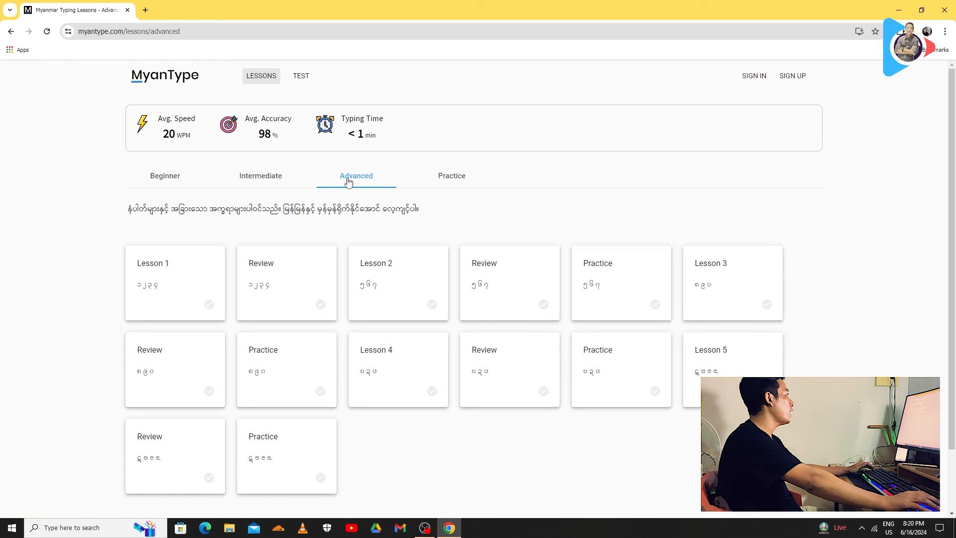
mouse_move(164, 176)
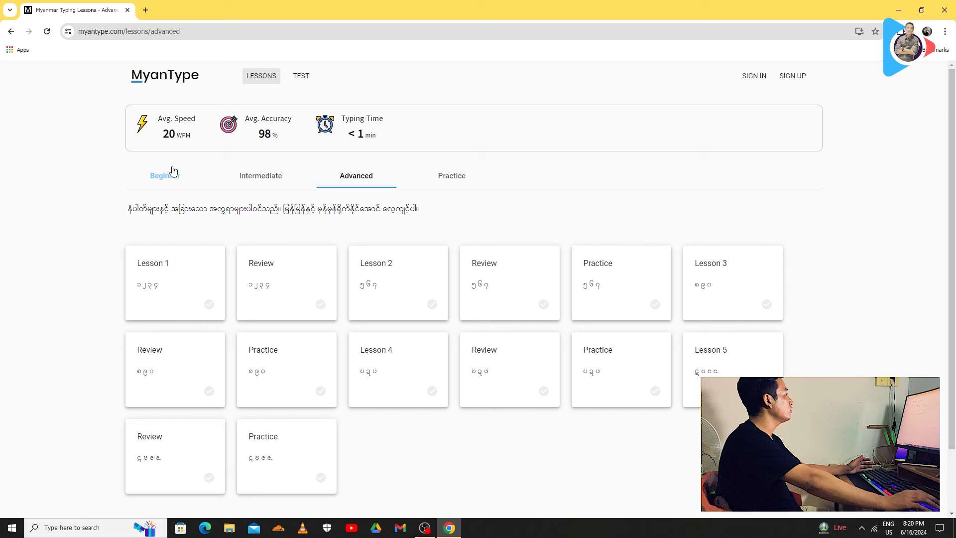
mouse_move(488, 133)
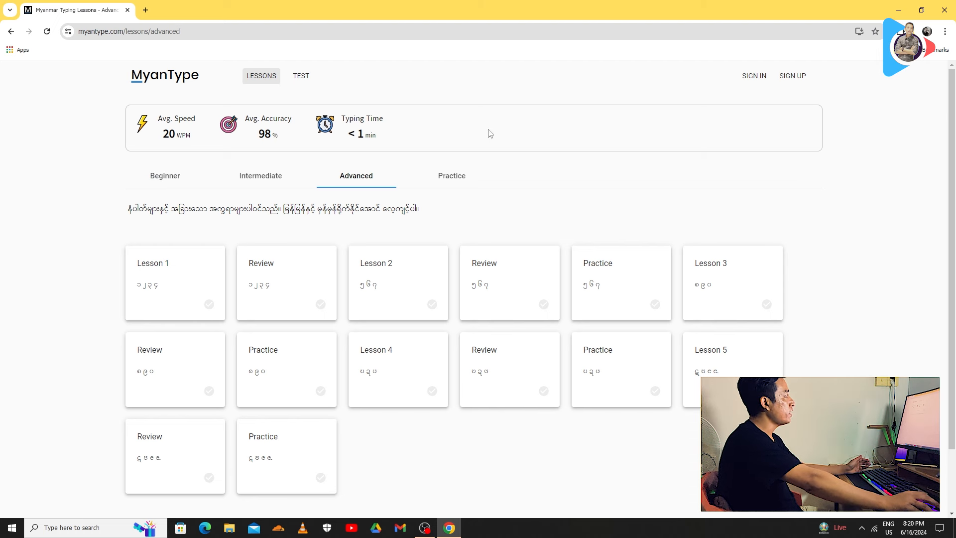
mouse_move(321, 161)
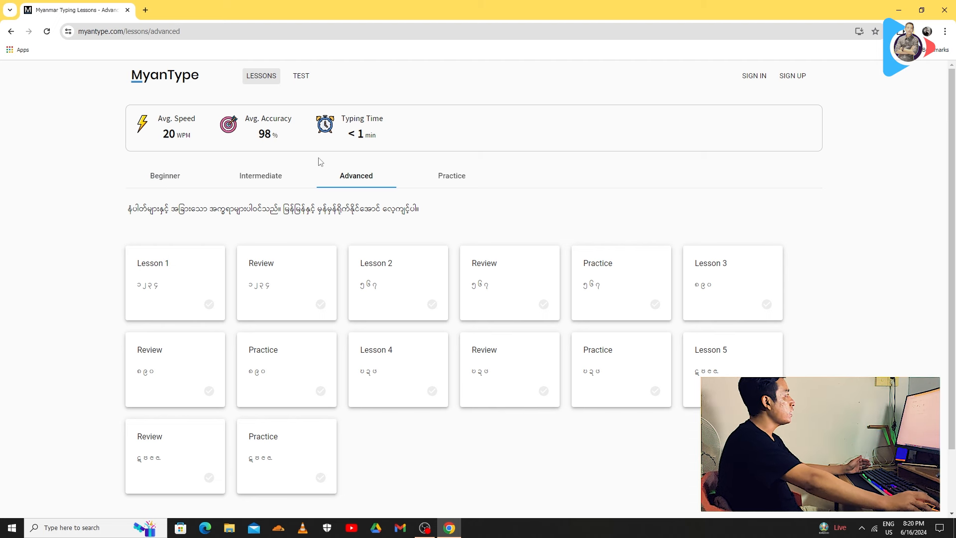
mouse_move(165, 176)
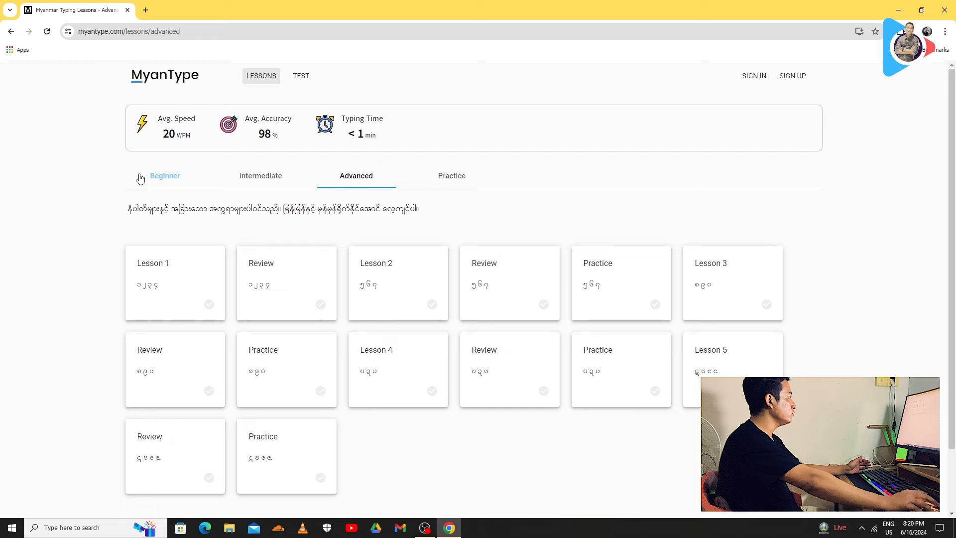
Step: Switch to the Beginner tab, where Lesson 1 and its Review show checkmarks
left_click(165, 176)
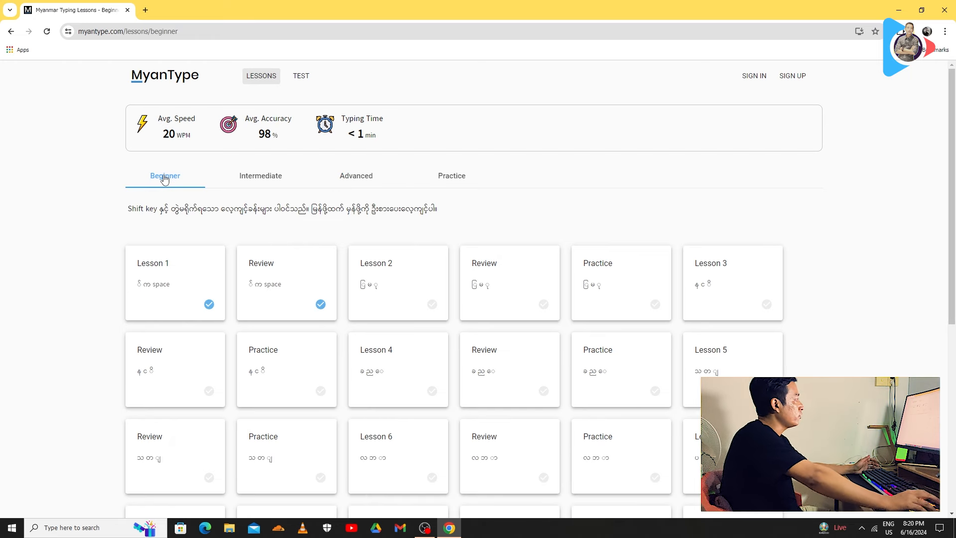
mouse_move(174, 185)
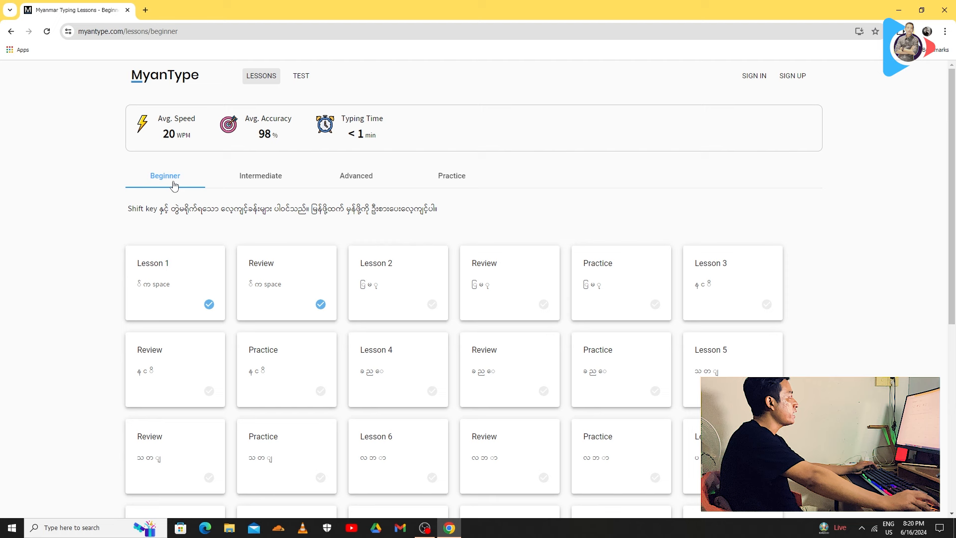
mouse_move(266, 184)
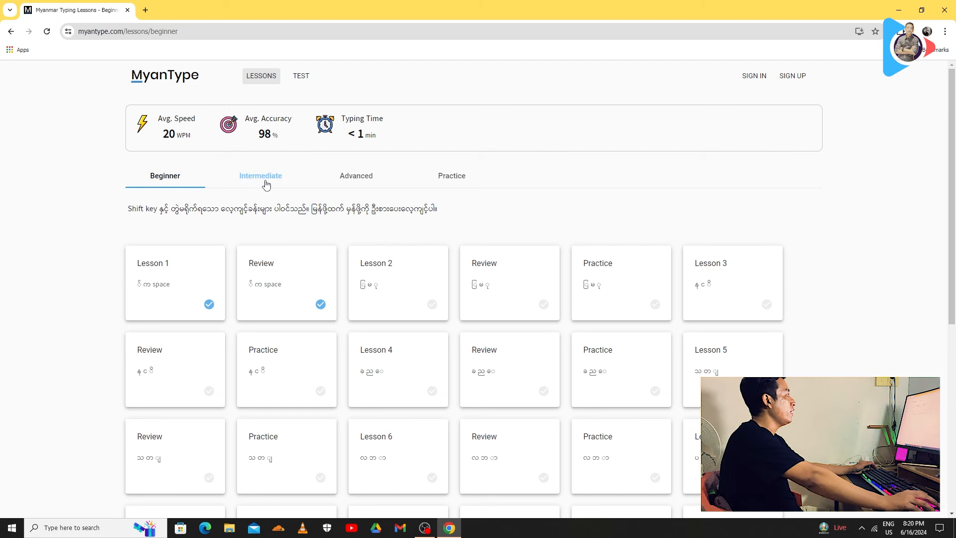
mouse_move(452, 180)
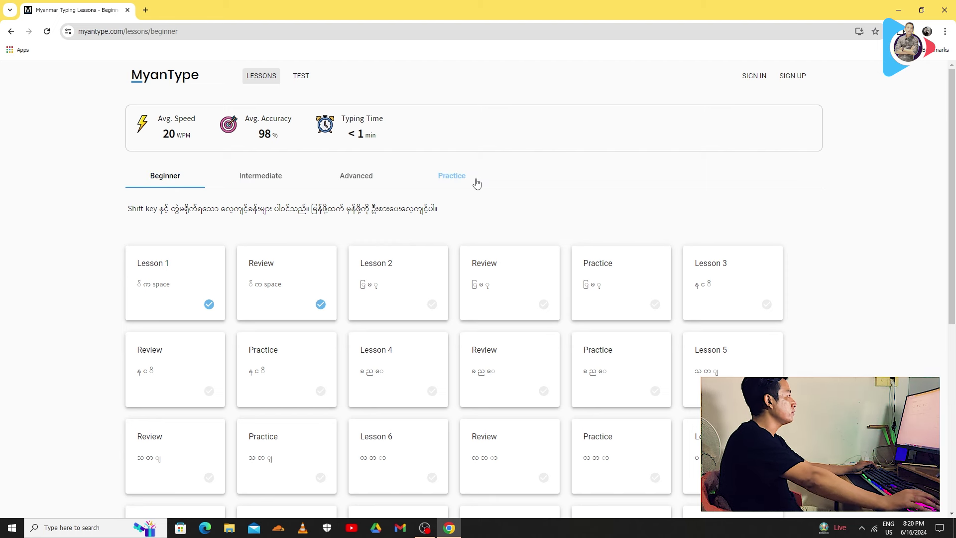
mouse_move(164, 221)
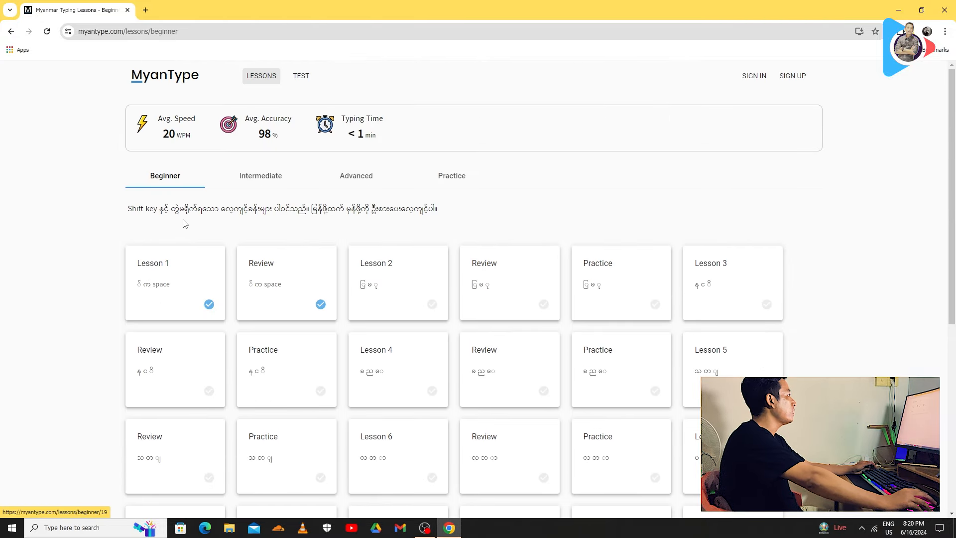
mouse_move(217, 219)
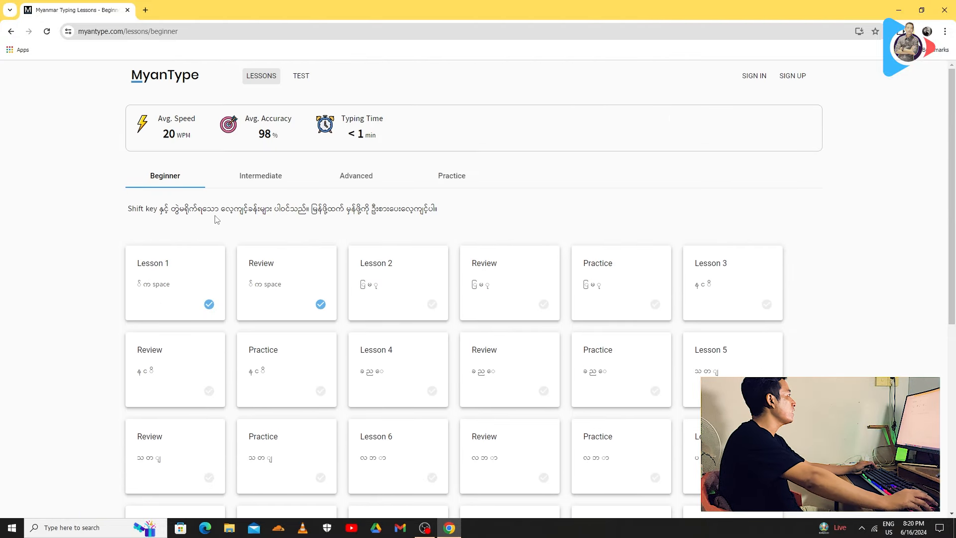
mouse_move(374, 219)
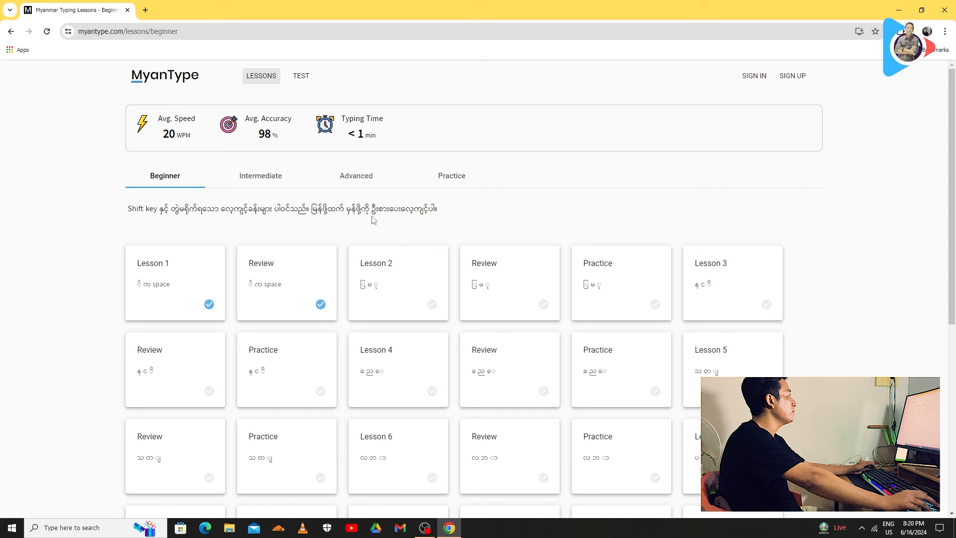
mouse_move(167, 201)
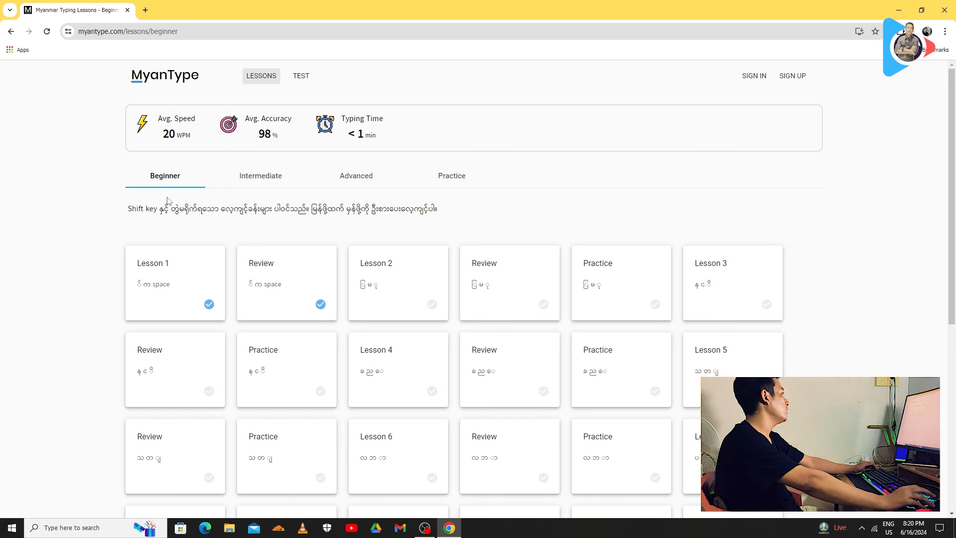
mouse_move(163, 285)
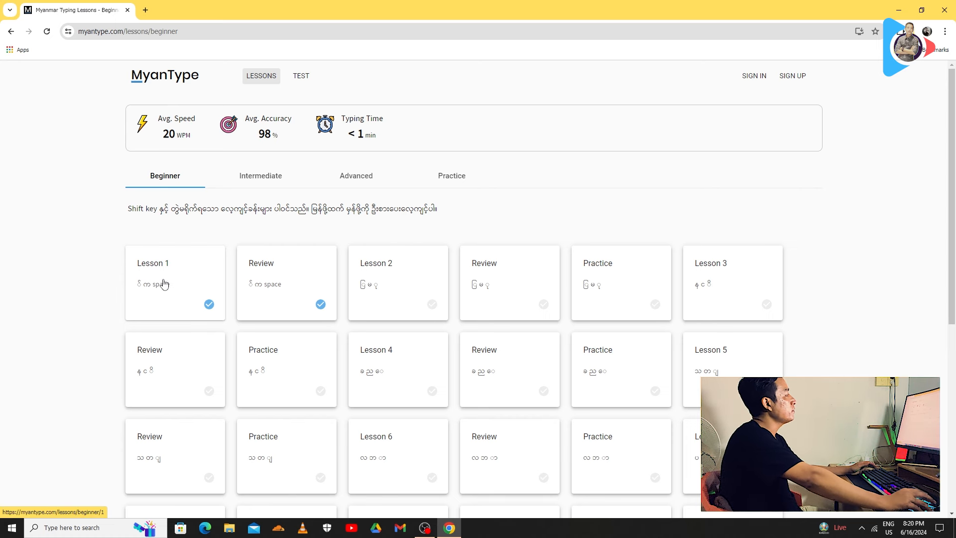
mouse_move(168, 287)
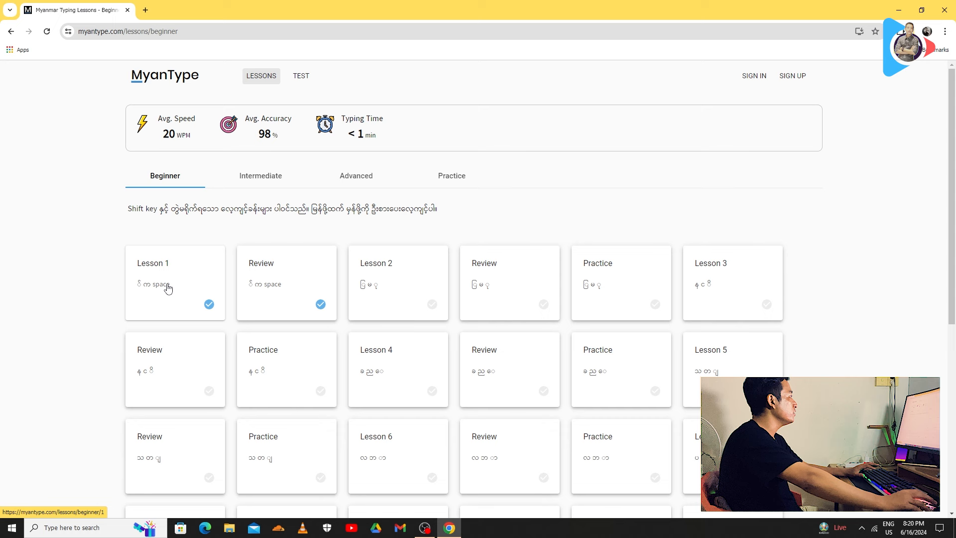
mouse_move(261, 176)
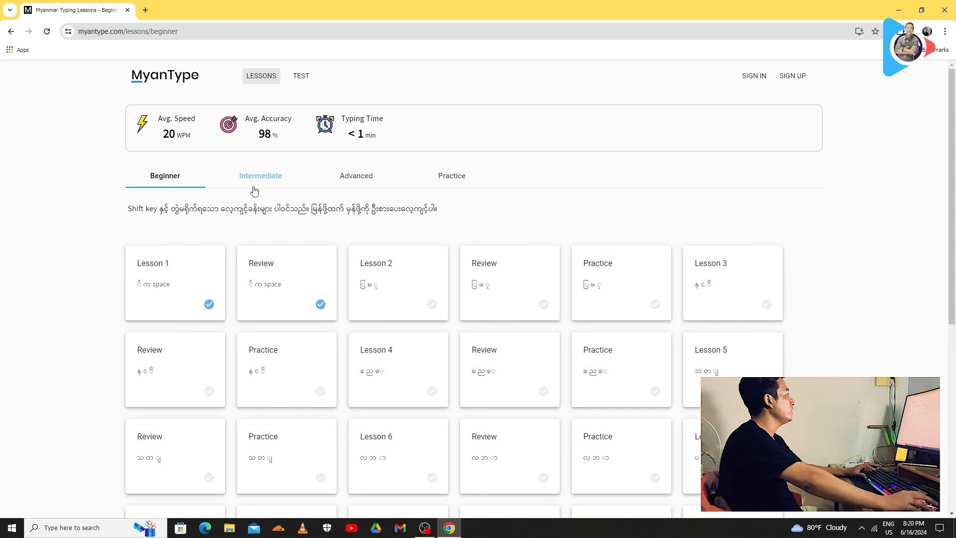
Step: Cycle twice through the Intermediate and Advanced lesson tabs, finishing on Beginner
left_click(260, 176)
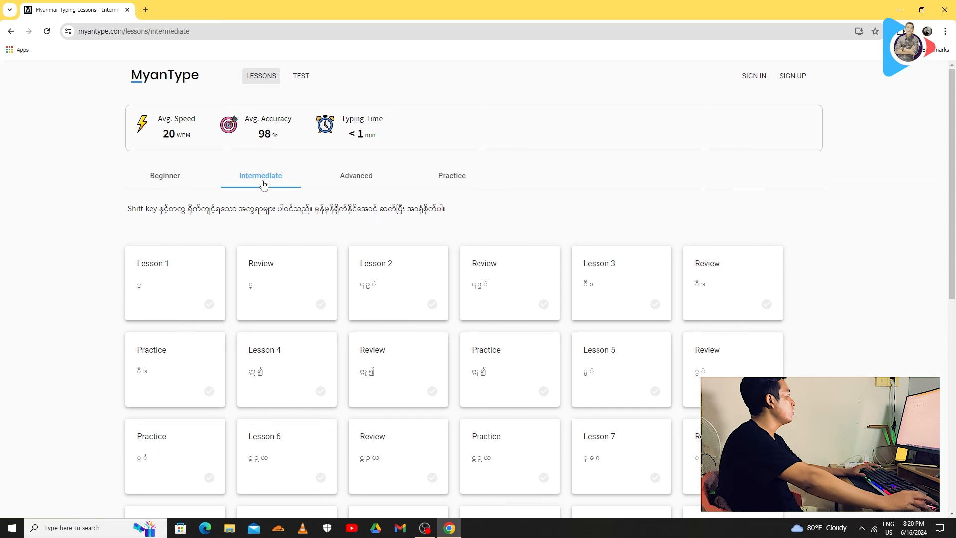
mouse_move(230, 220)
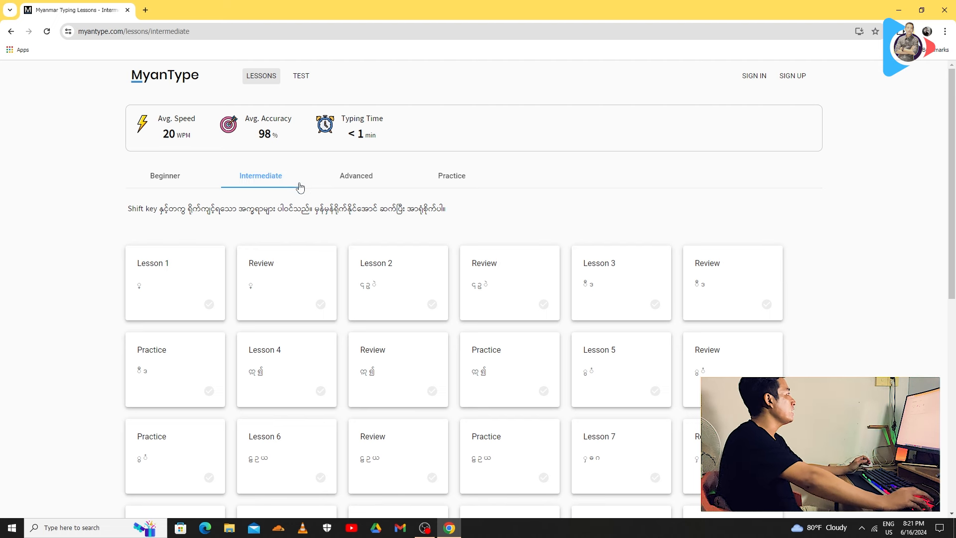
mouse_move(347, 167)
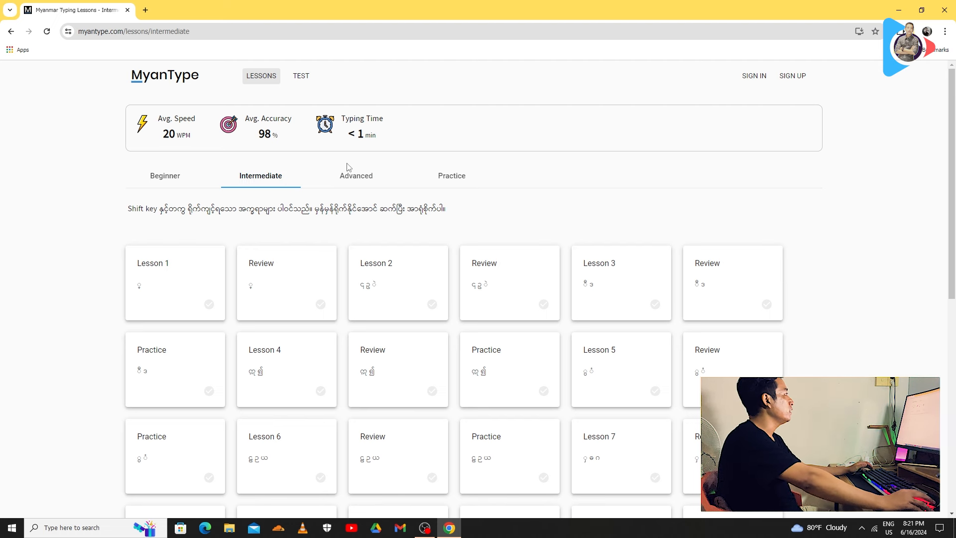
left_click(356, 175)
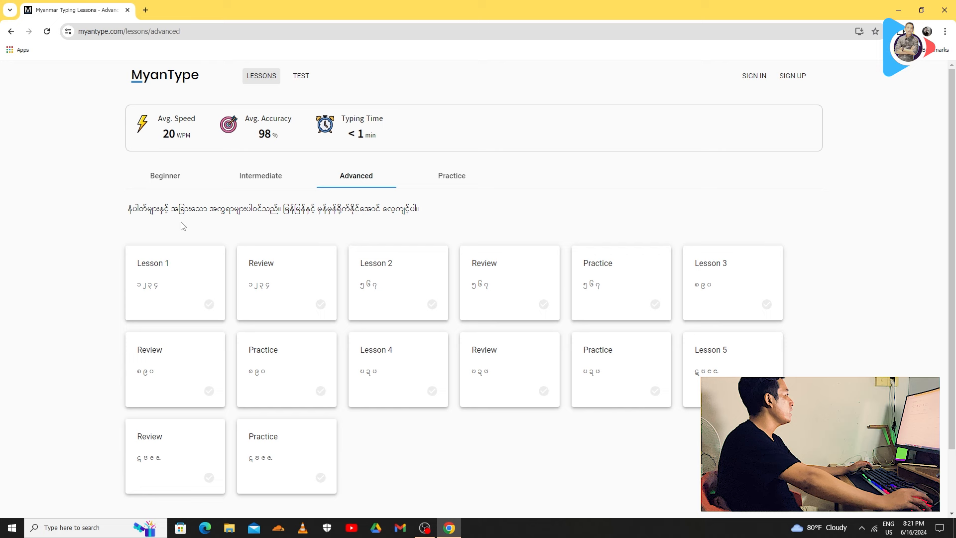
mouse_move(326, 220)
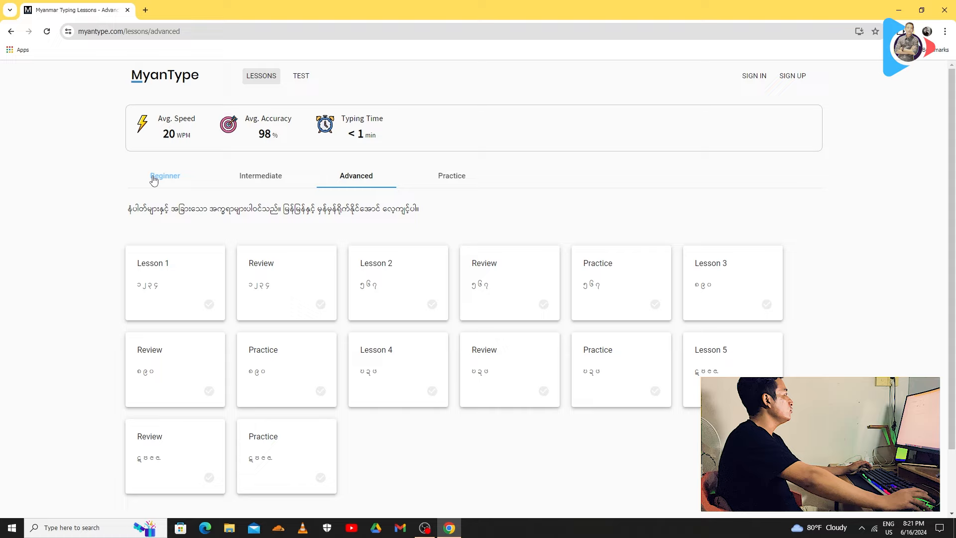
left_click(165, 175)
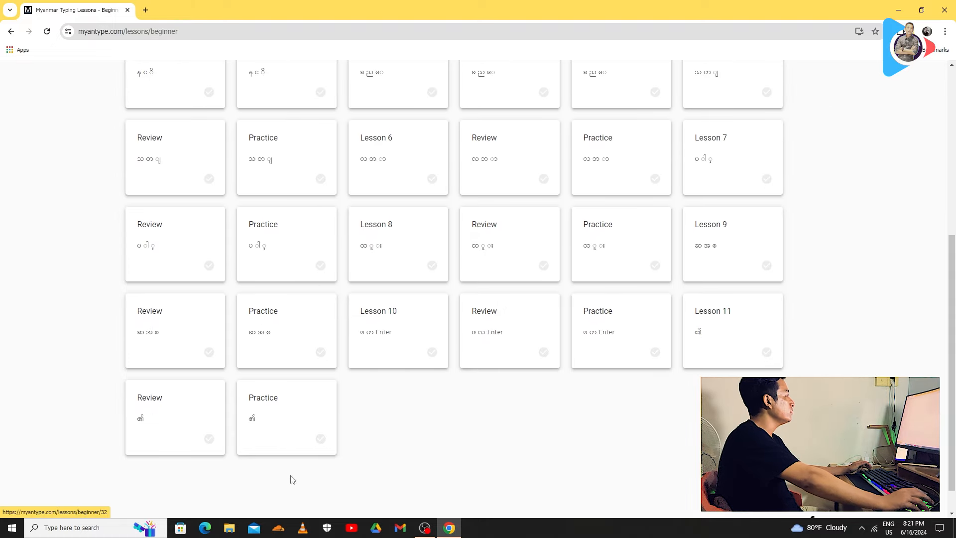
left_click(260, 175)
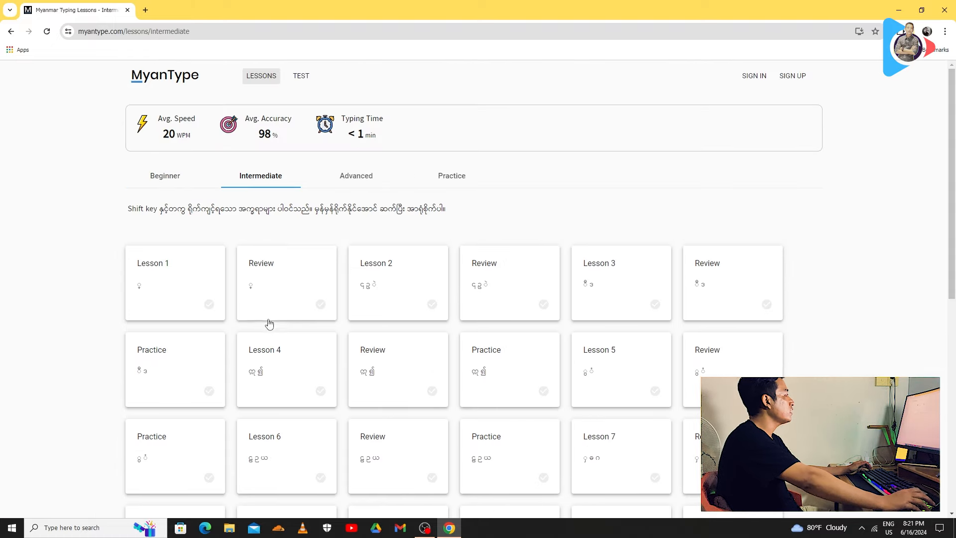
mouse_move(356, 176)
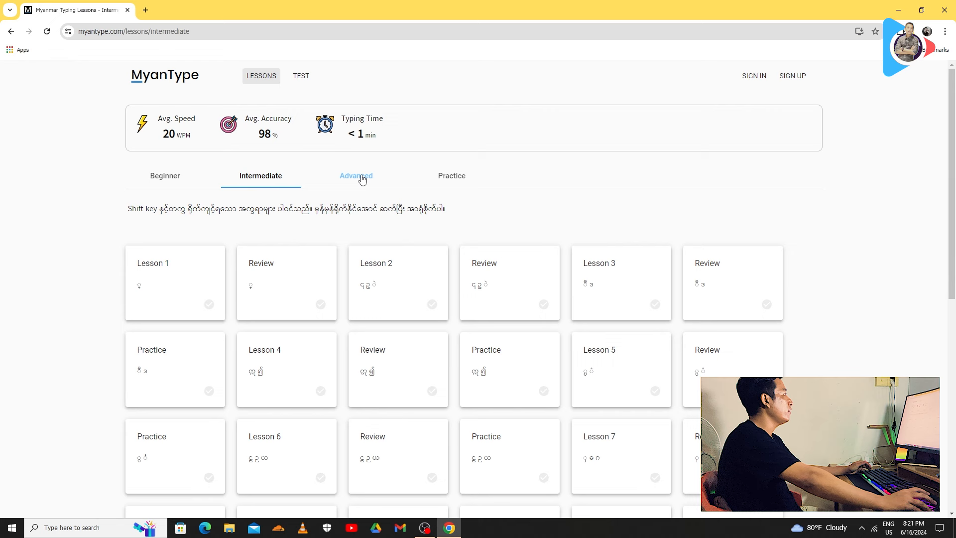
left_click(357, 176)
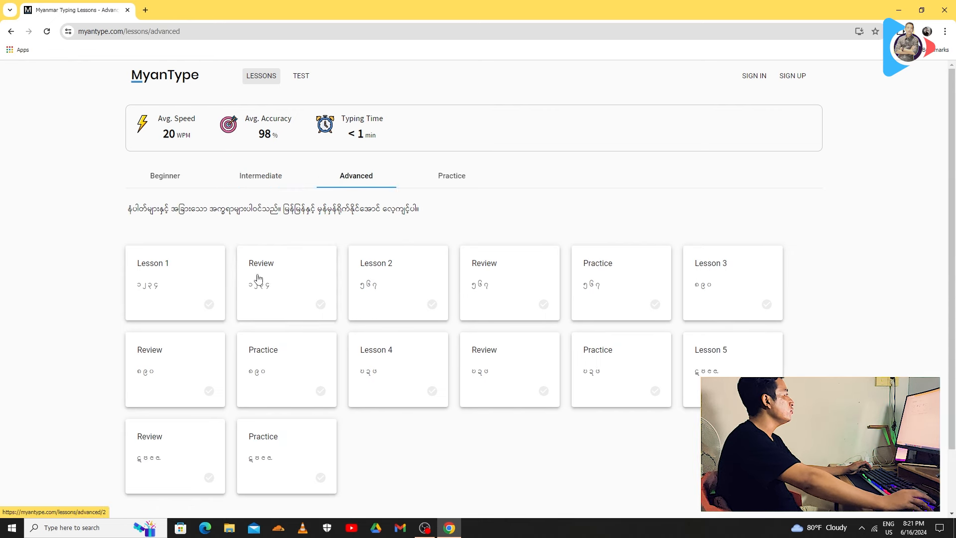
left_click(165, 176)
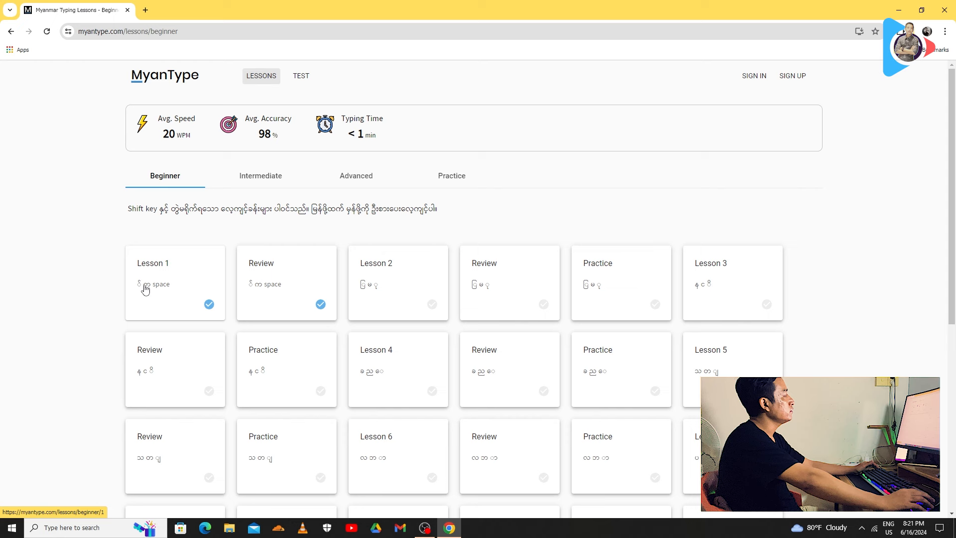
mouse_move(406, 284)
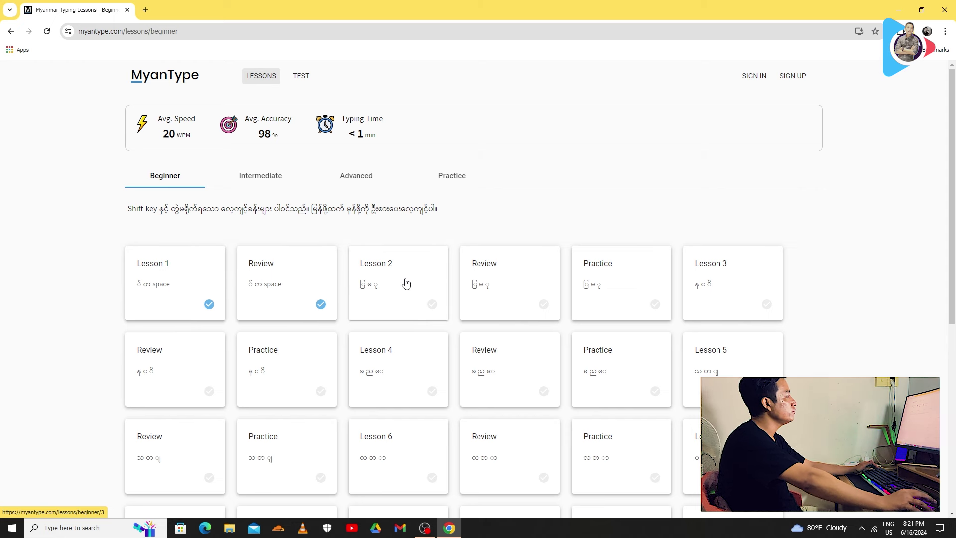
mouse_move(573, 267)
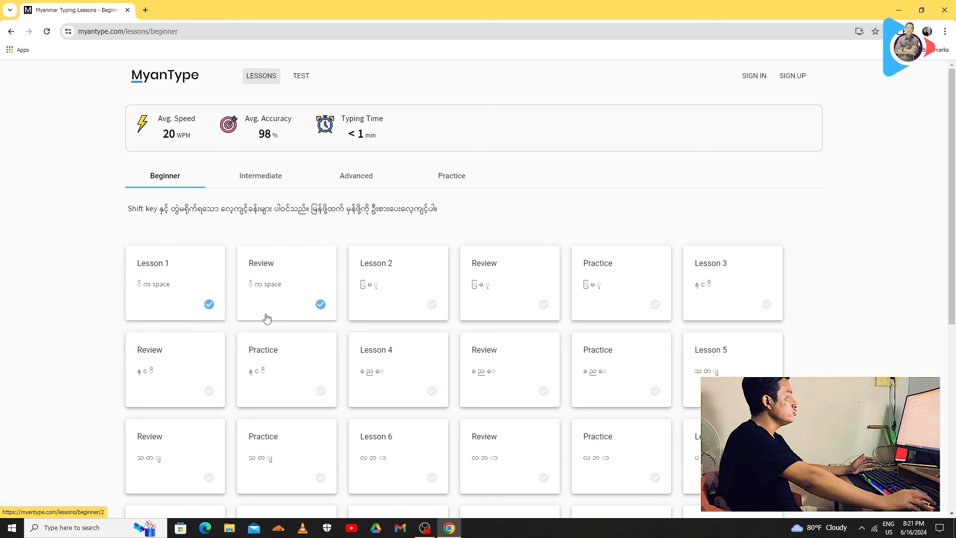
mouse_move(297, 274)
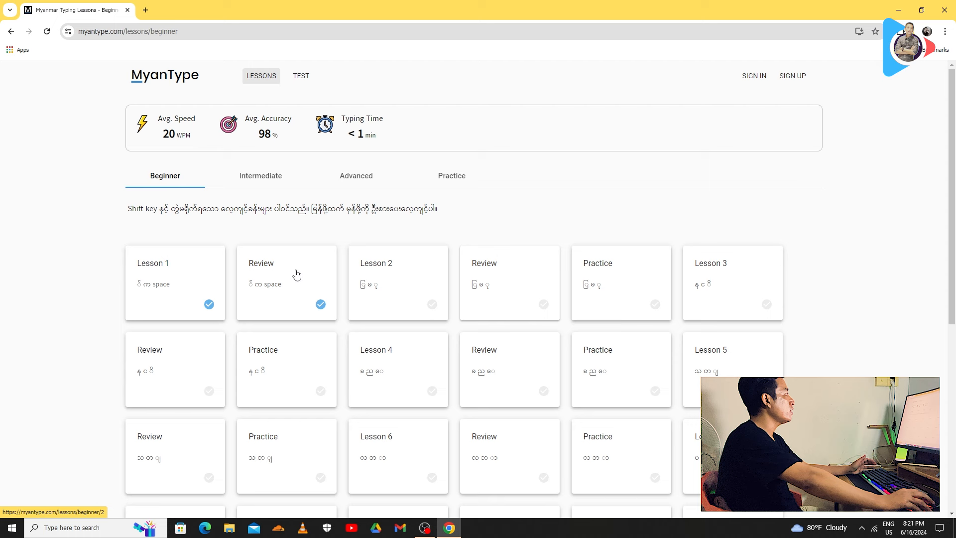
mouse_move(361, 274)
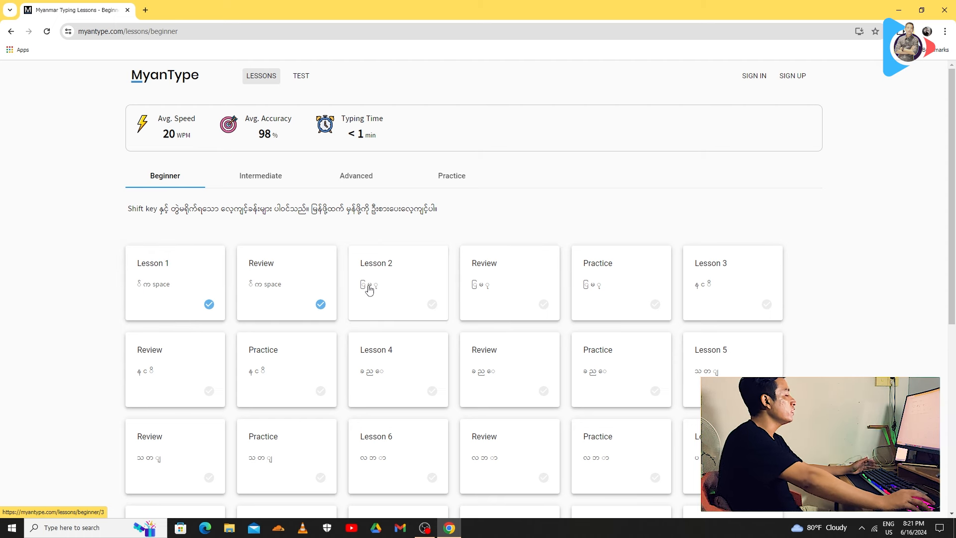
mouse_move(608, 267)
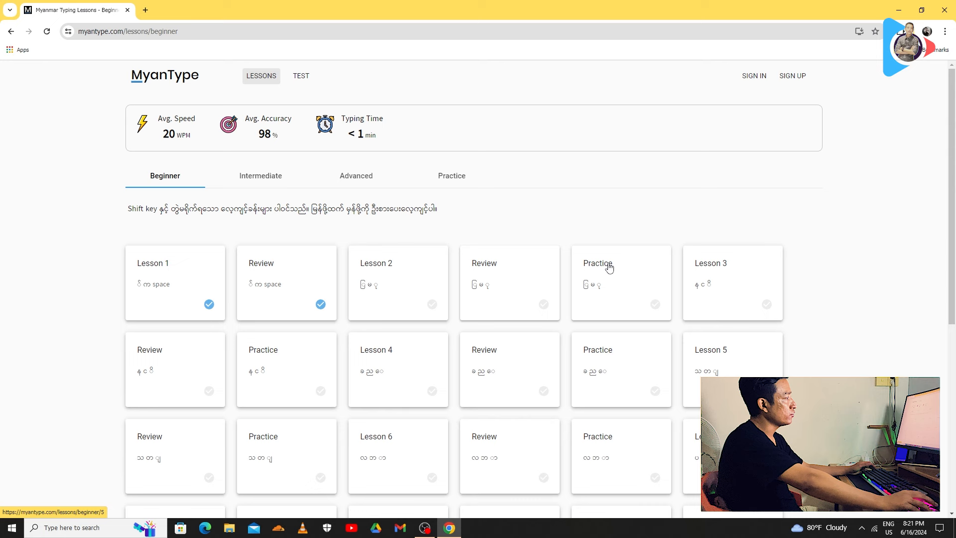
mouse_move(112, 293)
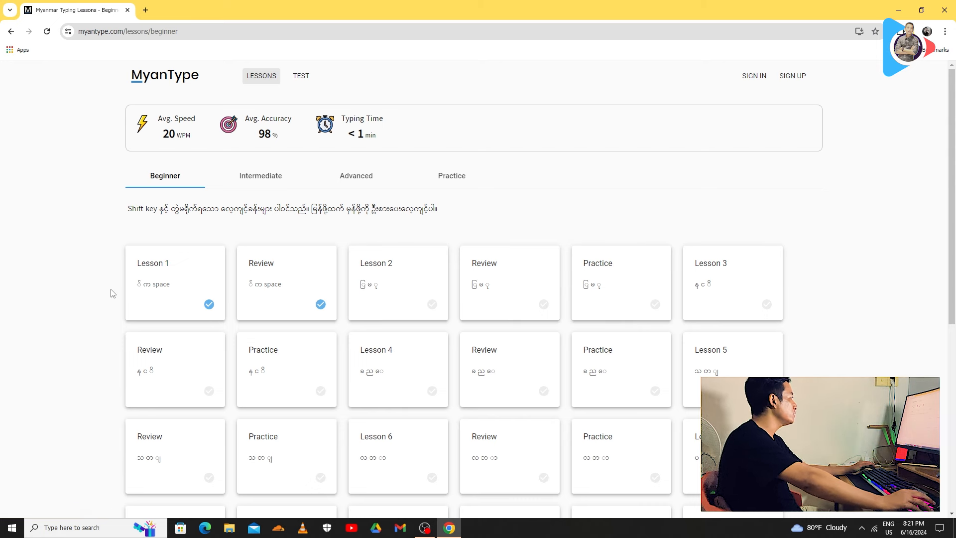
mouse_move(575, 345)
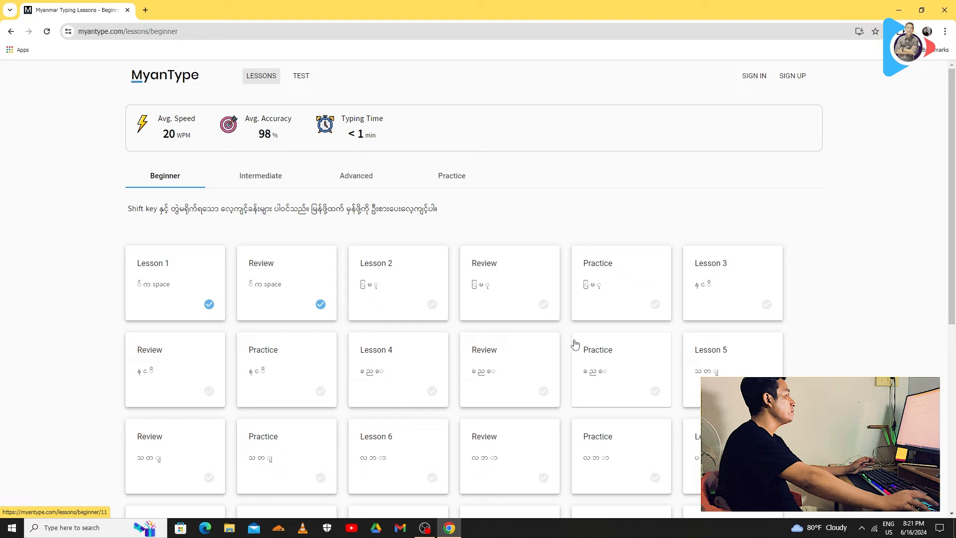
scroll("down", 3)
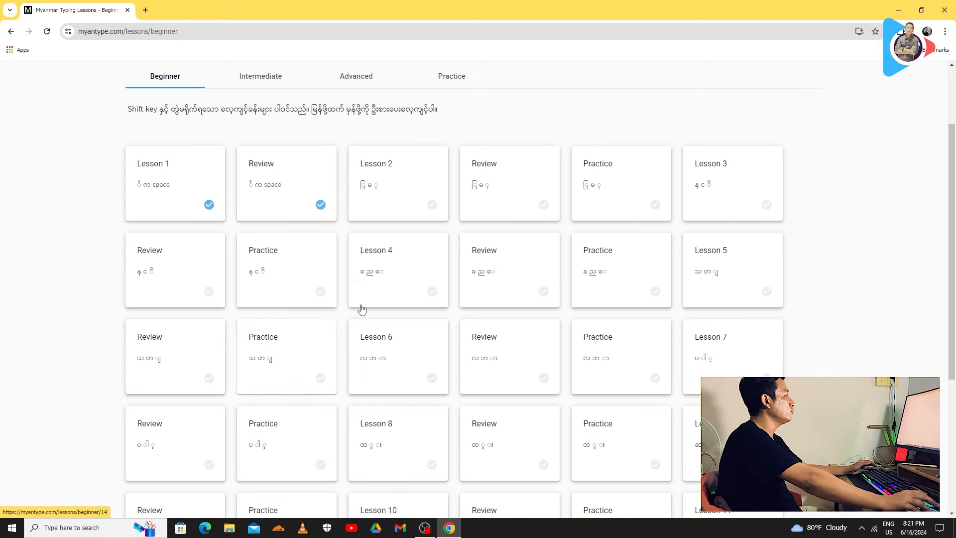
scroll("up", 3)
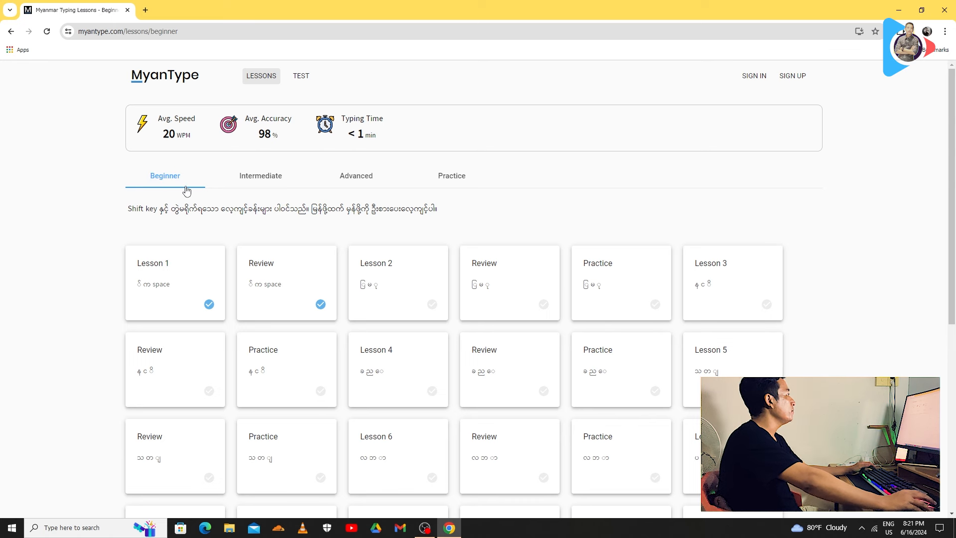
Step: Go from Intermediate to Practice, open the first practice exercise, and return to the seven practice sets
left_click(260, 175)
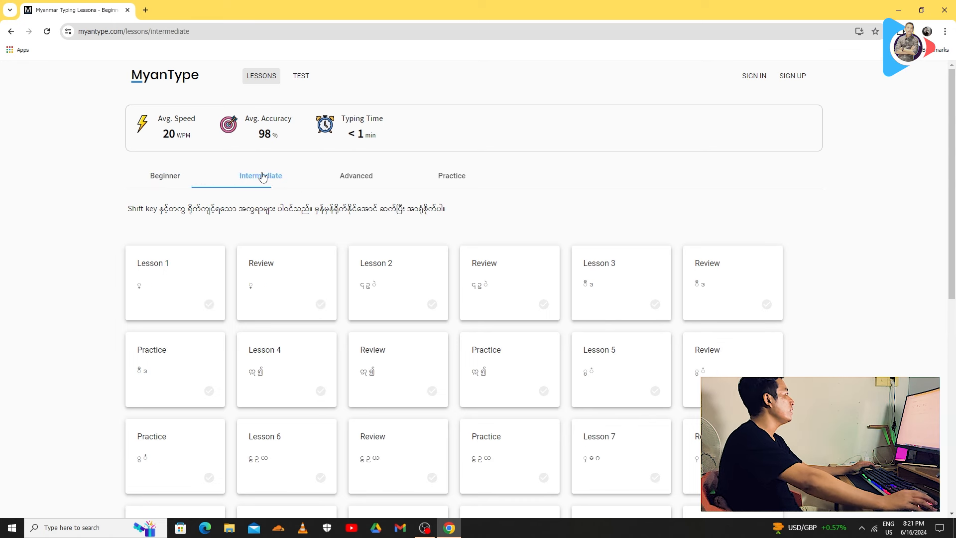
left_click(451, 176)
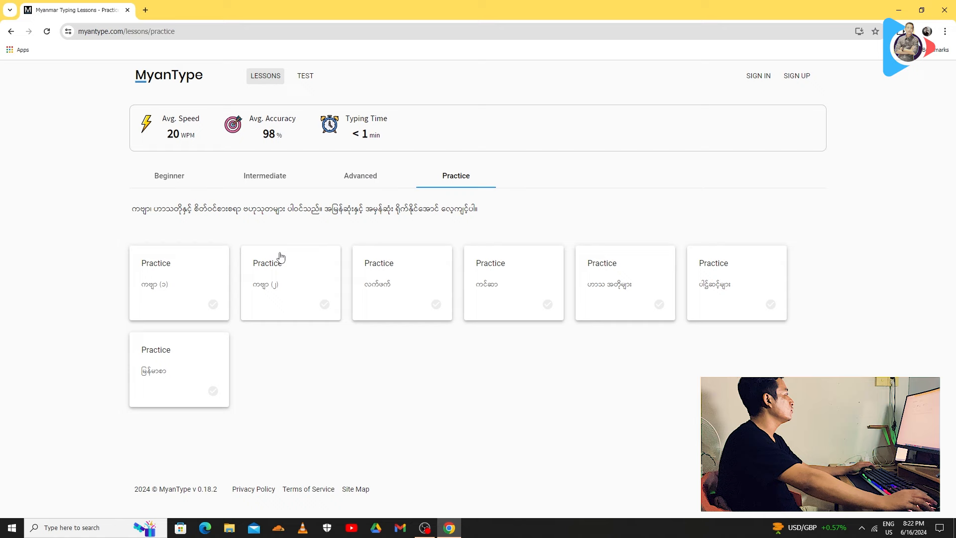
mouse_move(511, 312)
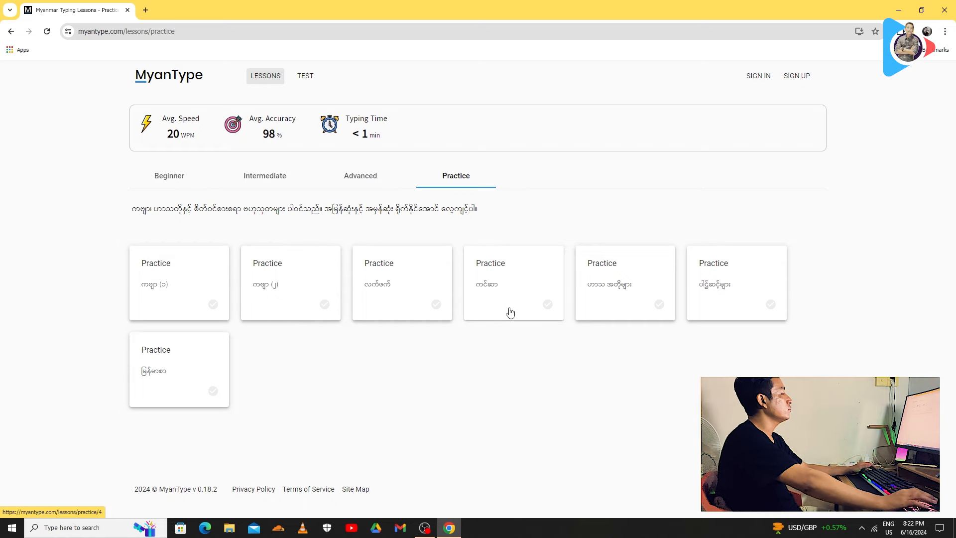
left_click(179, 282)
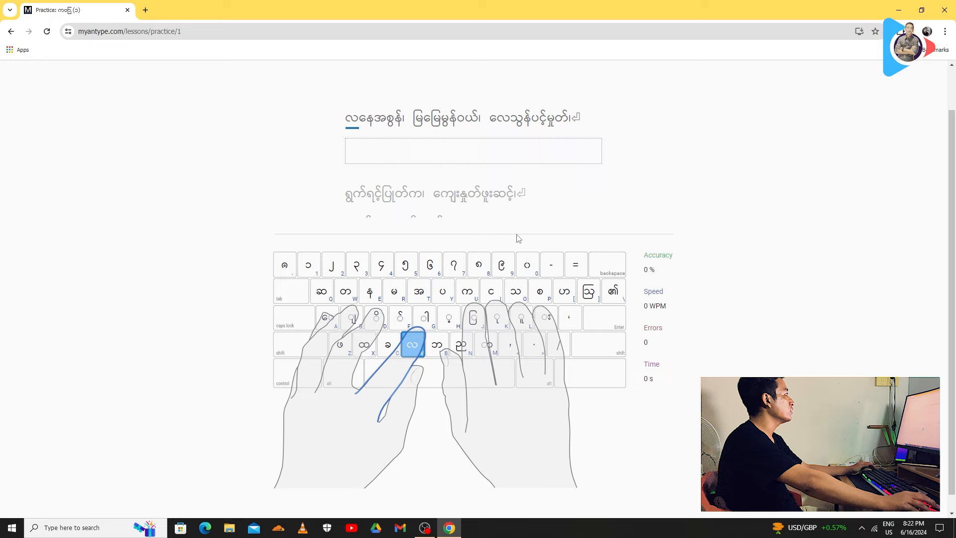
left_click(11, 30)
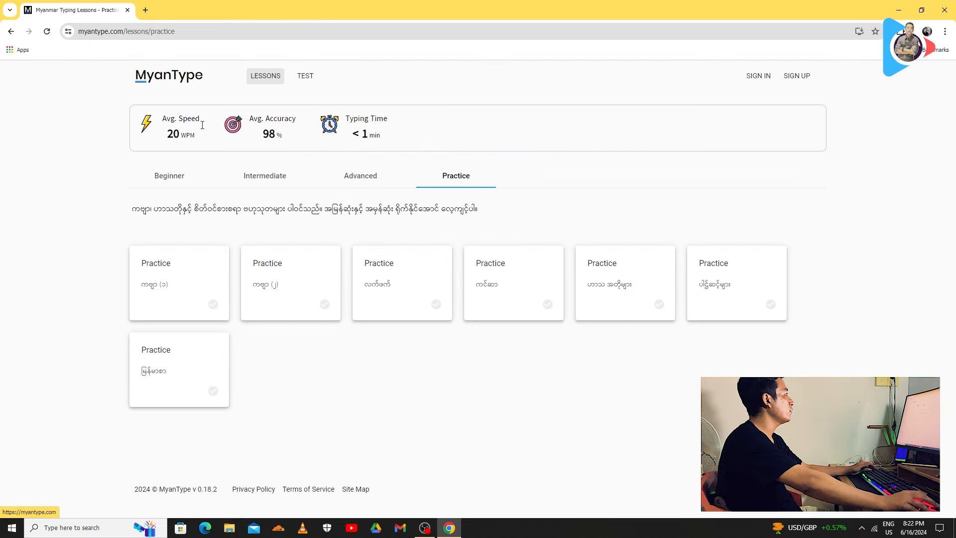
mouse_move(332, 288)
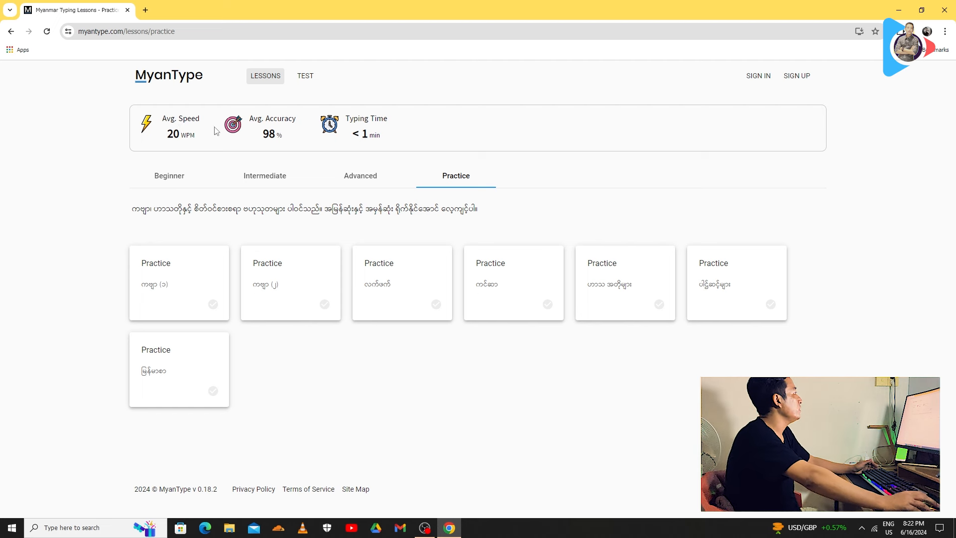
mouse_move(301, 143)
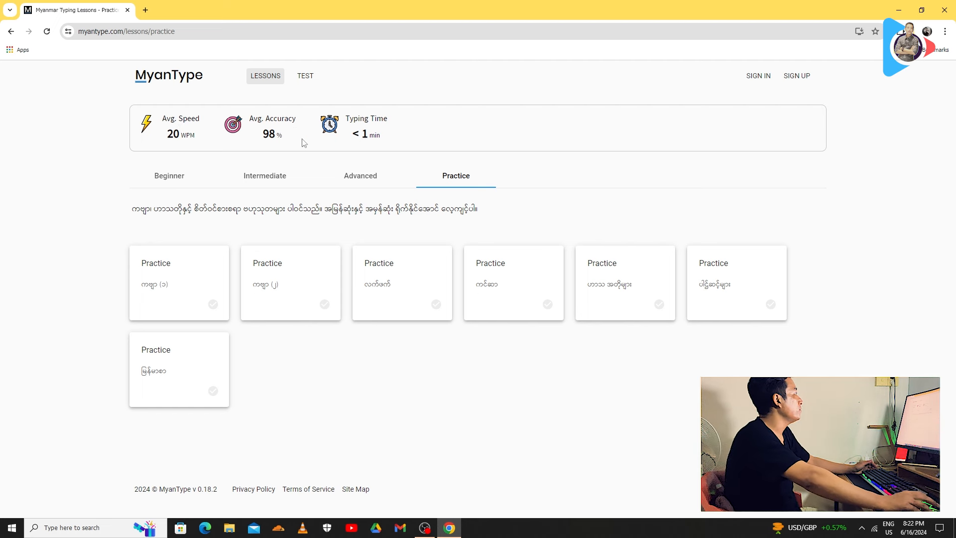
mouse_move(423, 377)
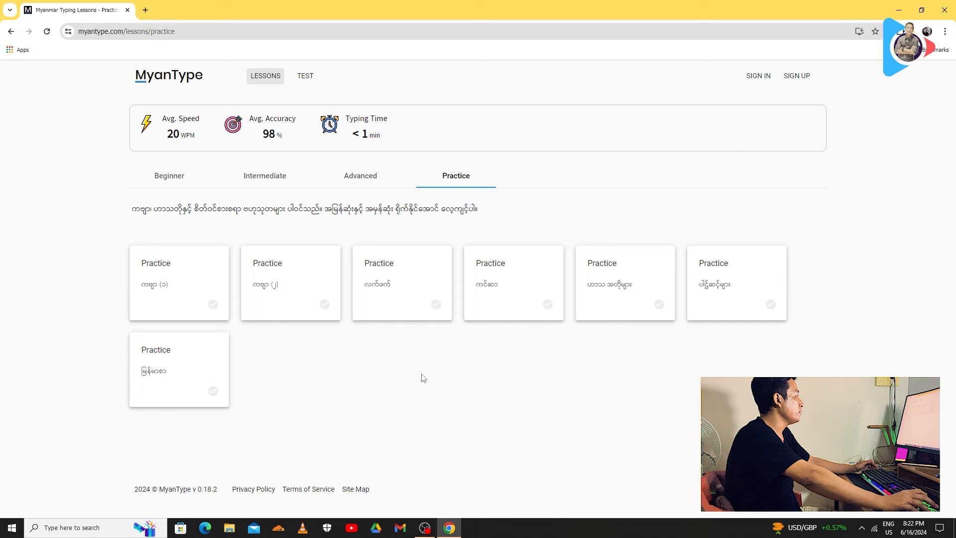
mouse_move(535, 279)
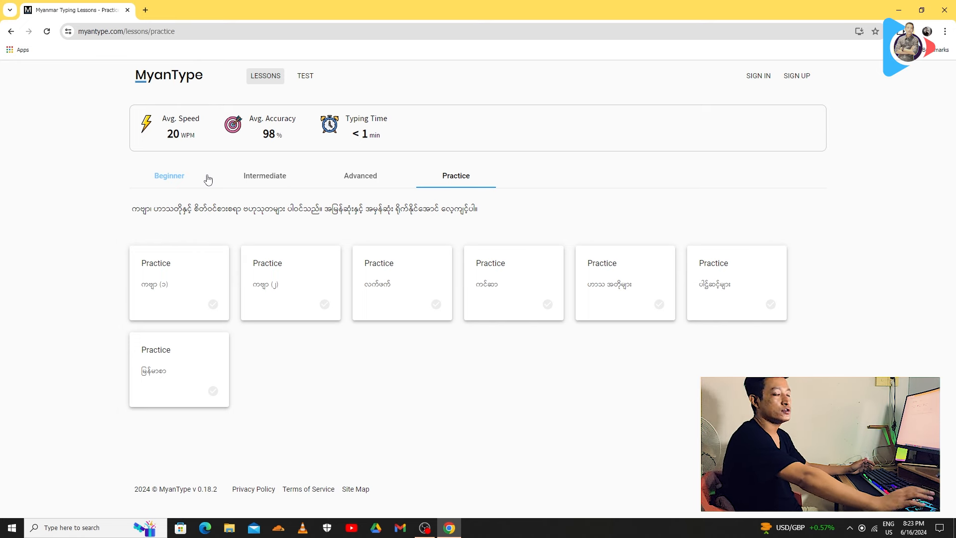
mouse_move(222, 171)
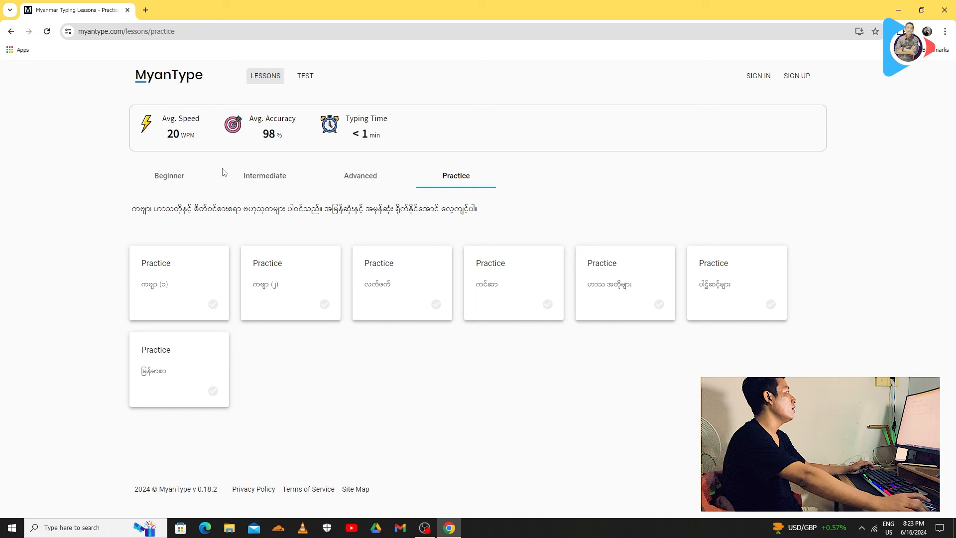
mouse_move(303, 172)
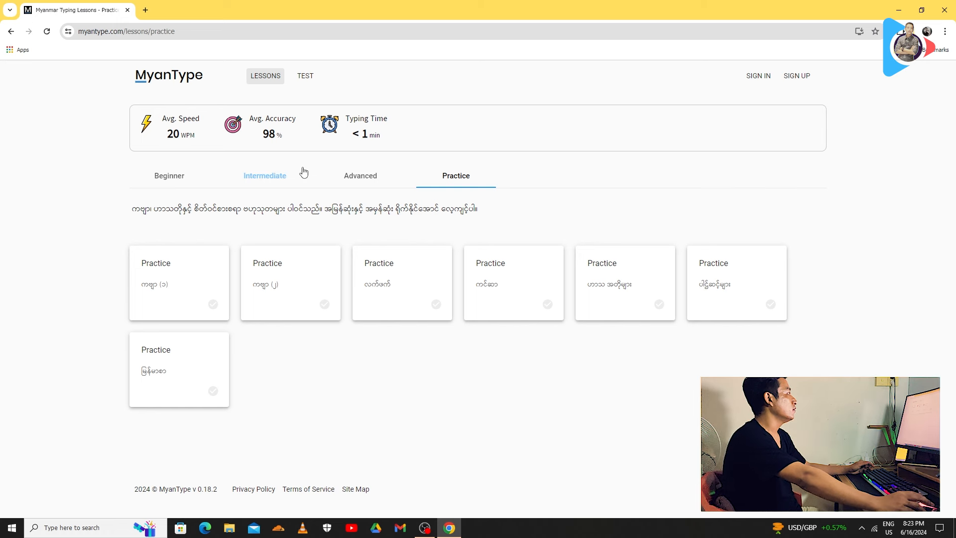
mouse_move(312, 177)
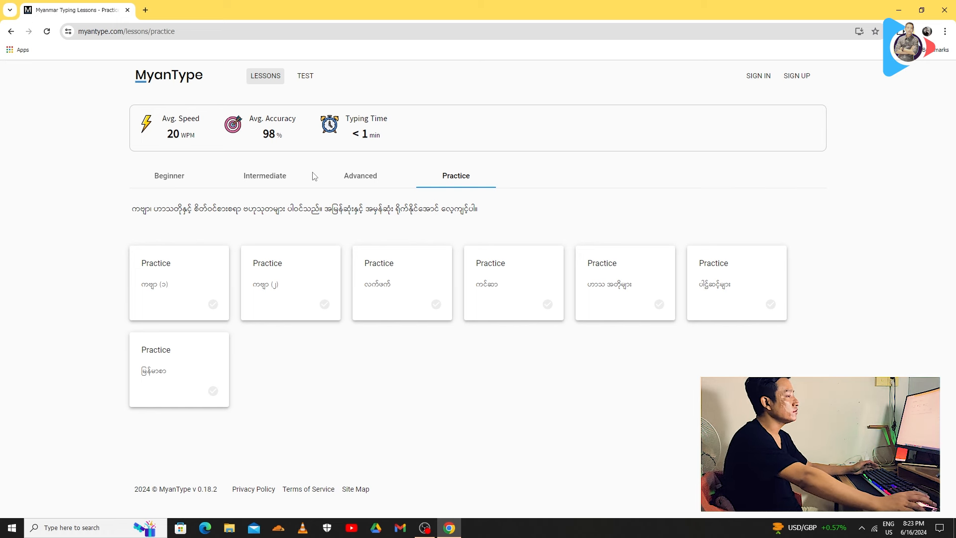